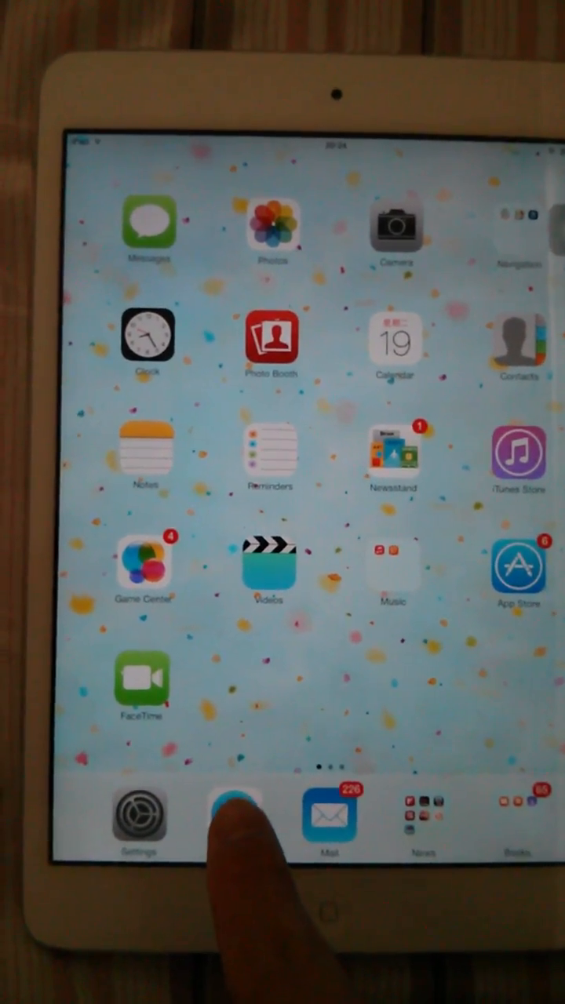
# Save the OpenAppMkt store page as a home screen shortcut from Safari's share options.
pyautogui.click(232, 819)
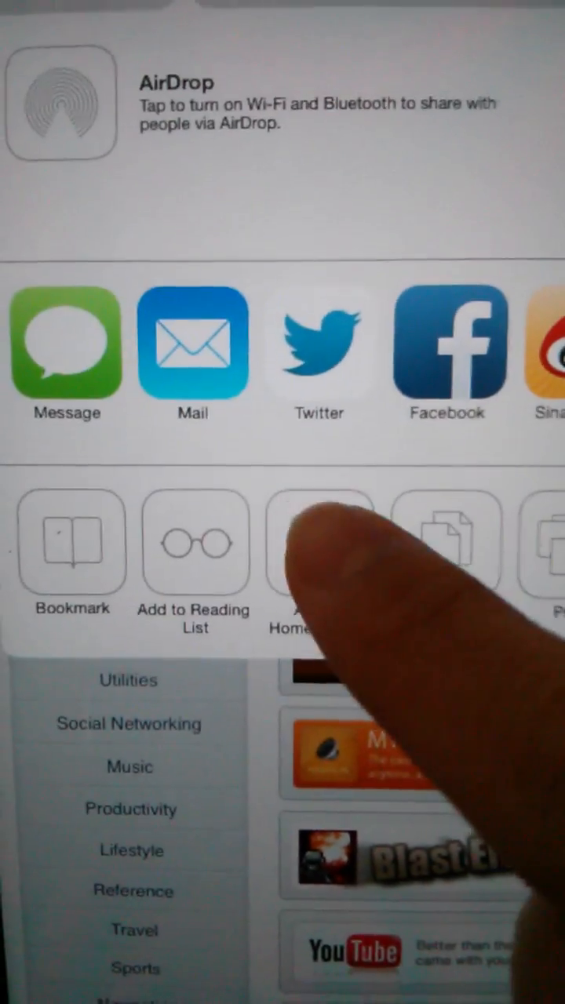
pyautogui.click(317, 541)
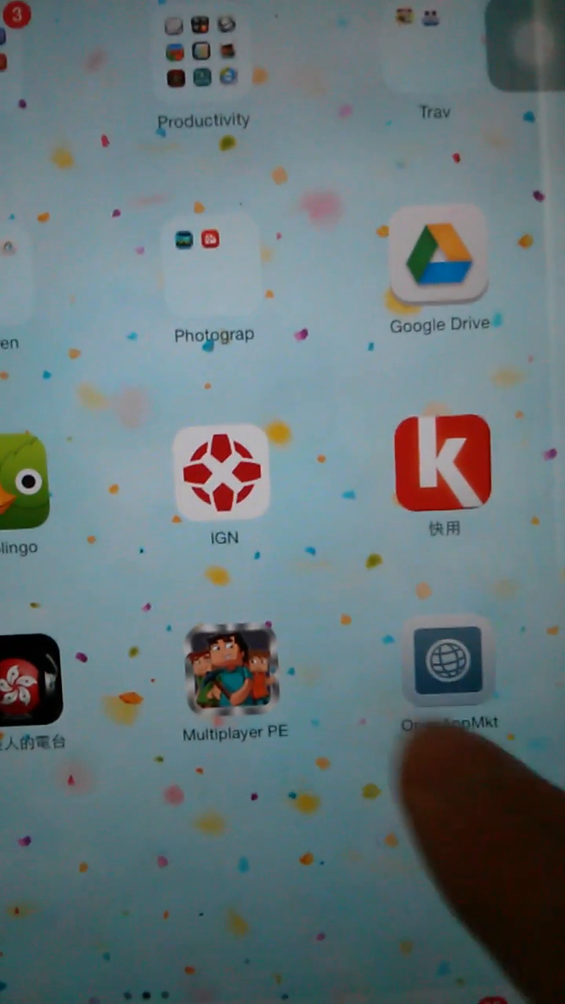
# Launch OpenAppMkt from its shortcut and search the store for 'Cydia'.
pyautogui.click(449, 662)
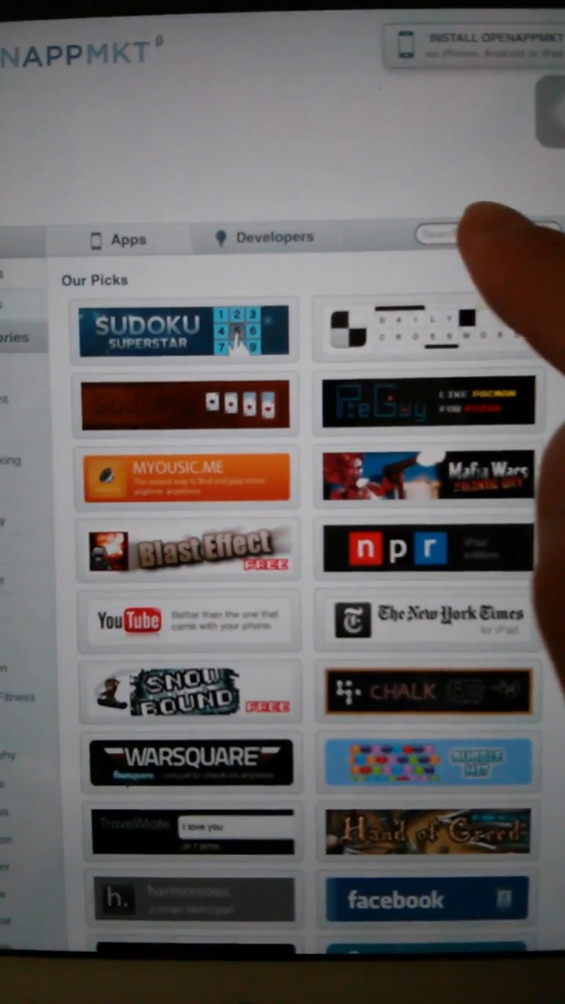
pyautogui.click(439, 235)
pyautogui.write('Cydia')
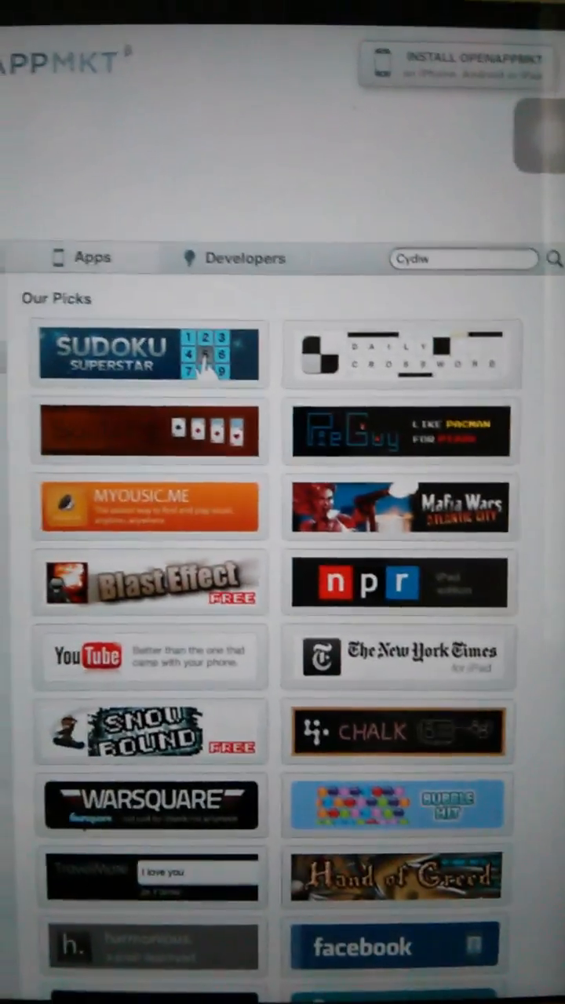
pyautogui.press('Enter')
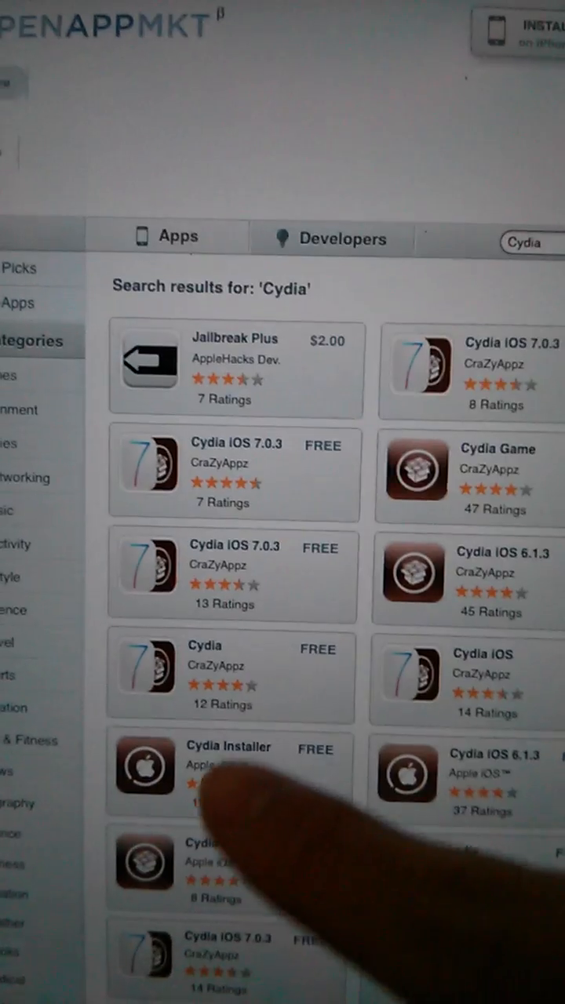
# Scroll the results down to the Cydia Game listing by CraZyAppz.
pyautogui.scroll(-3)
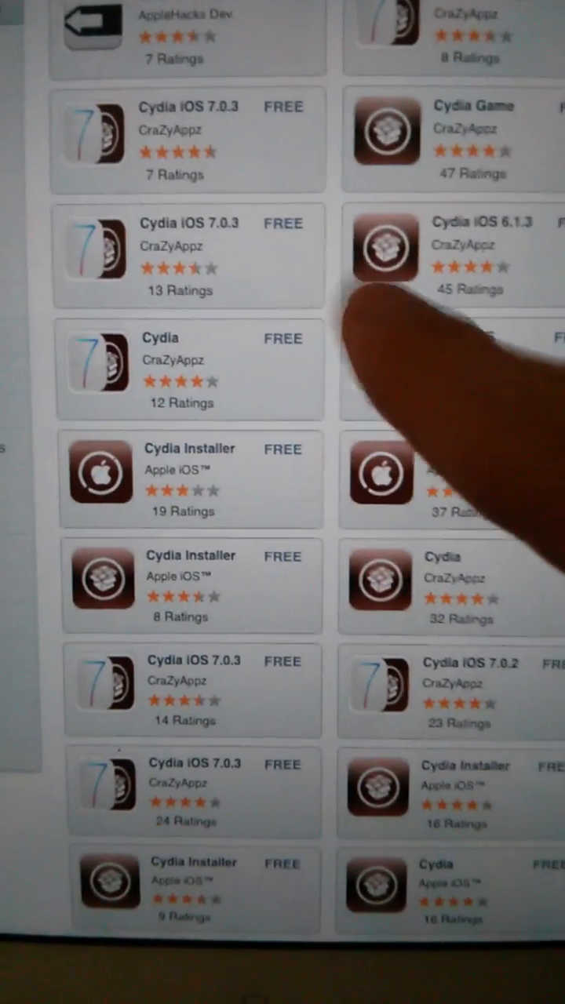
pyautogui.scroll(-3)
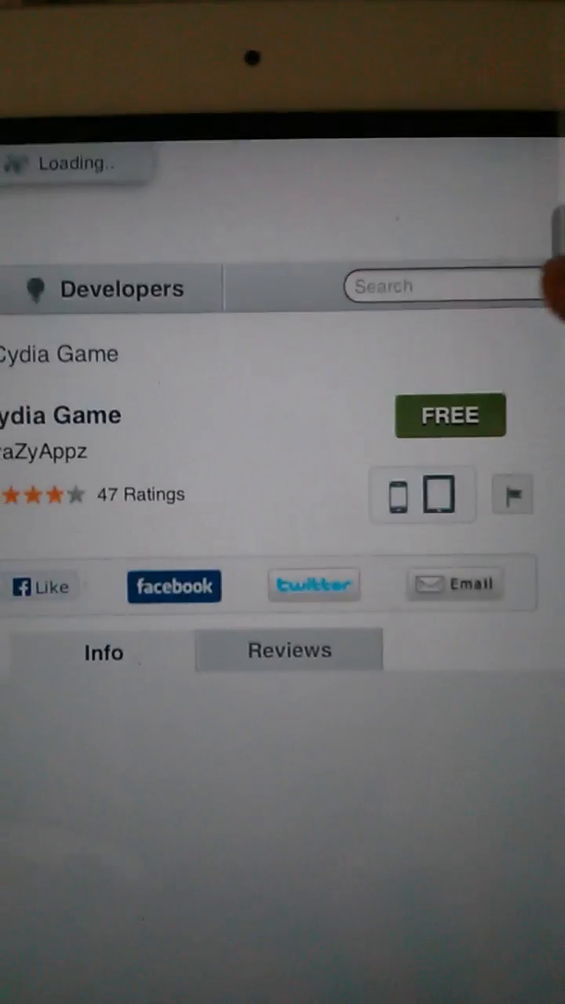
# Install the free Cydia Game, glance at Safari's share sheet, and dismiss it.
pyautogui.click(449, 414)
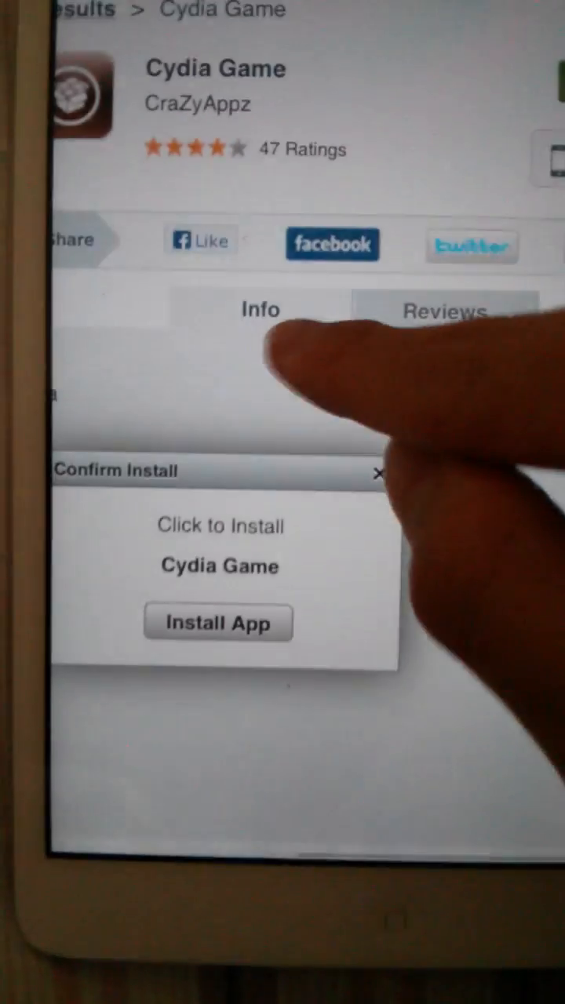
pyautogui.click(218, 621)
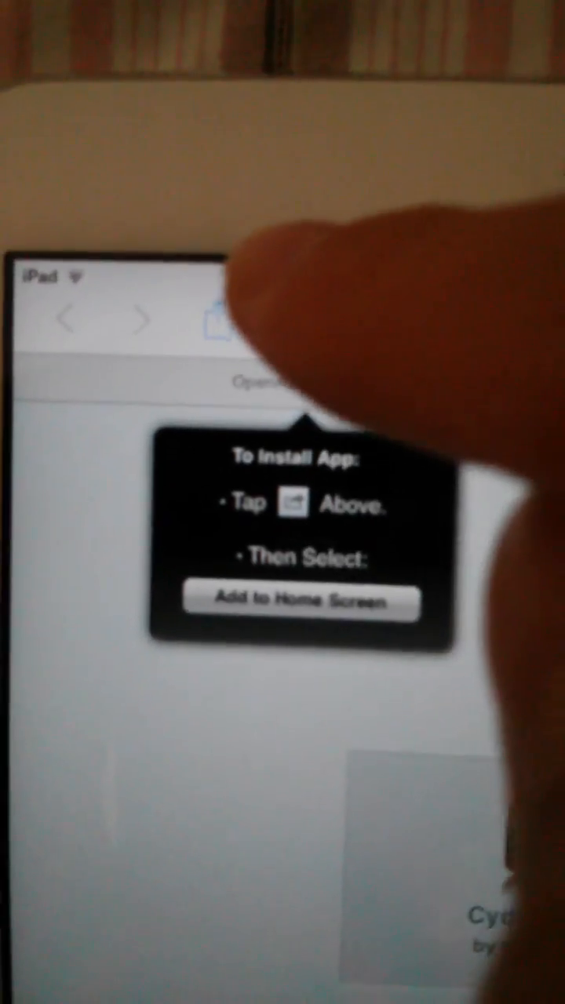
pyautogui.click(220, 322)
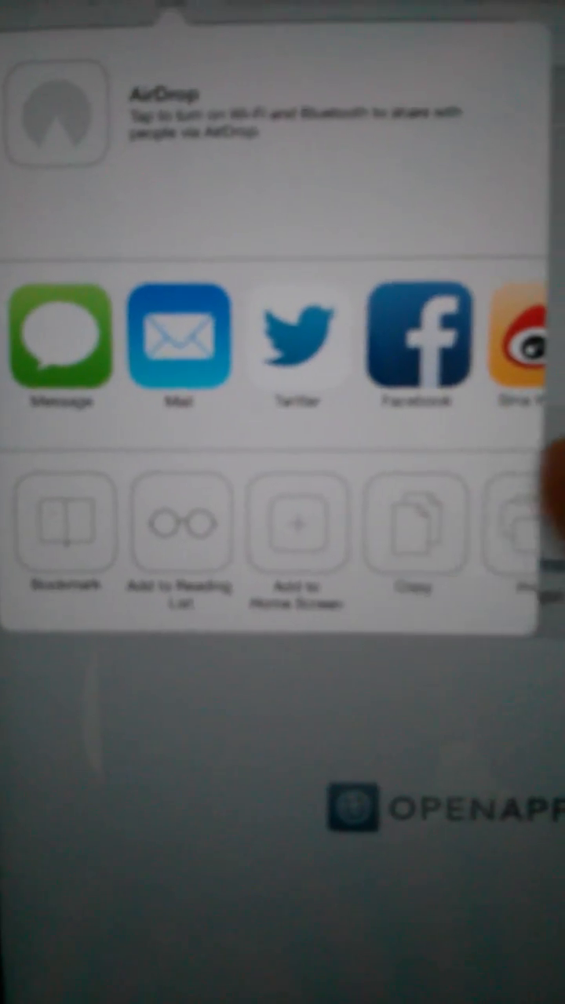
pyautogui.click(296, 526)
pyautogui.write('Cydia')
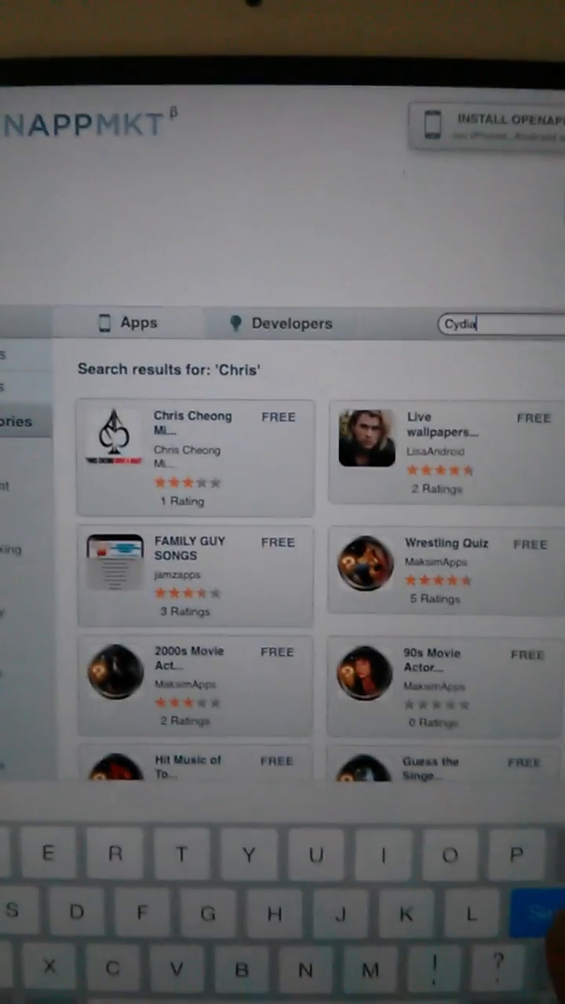
# Search Cydia again and bring up the Add to Home sheet for its web-app shortcut.
pyautogui.press('enter')
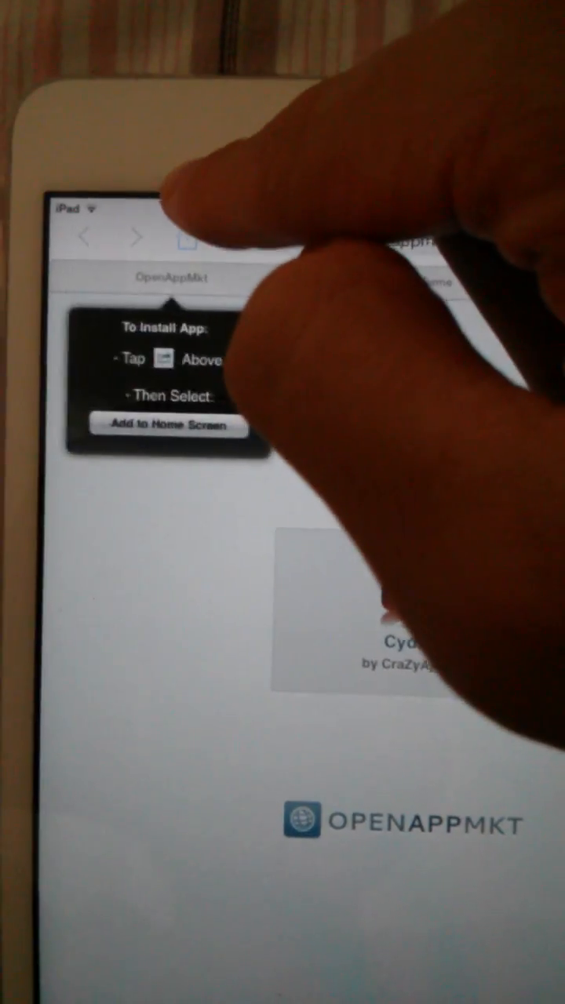
pyautogui.click(182, 238)
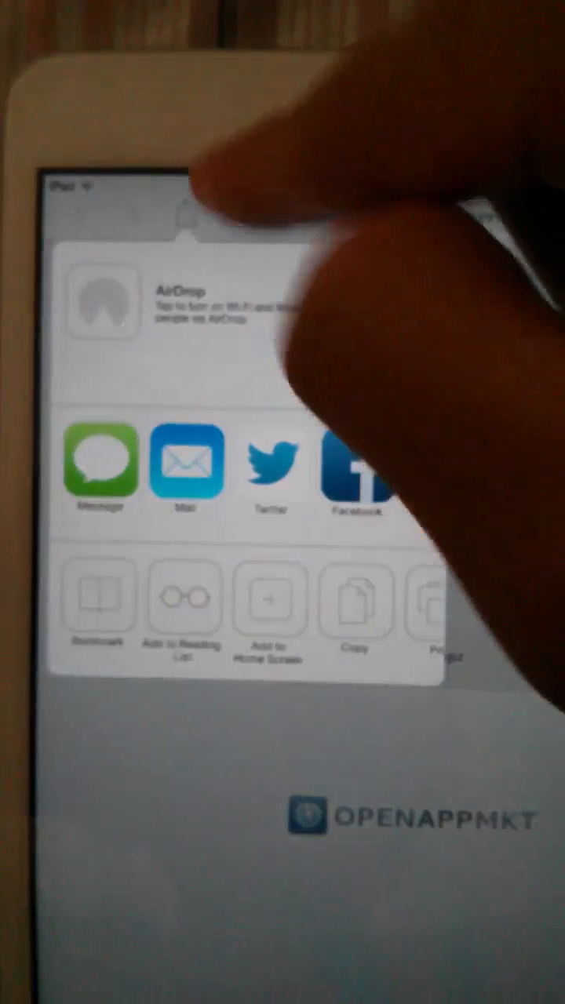
pyautogui.click(270, 609)
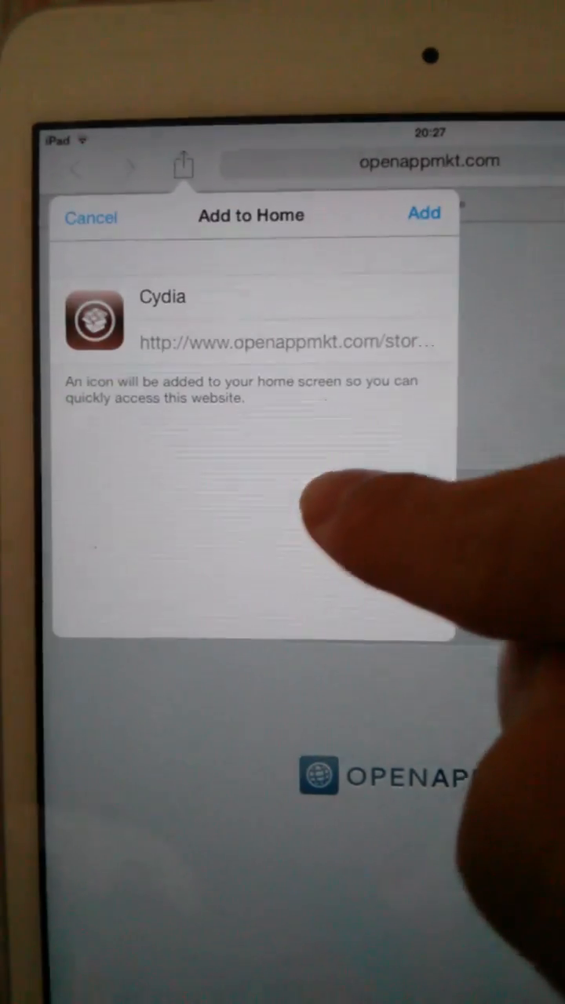